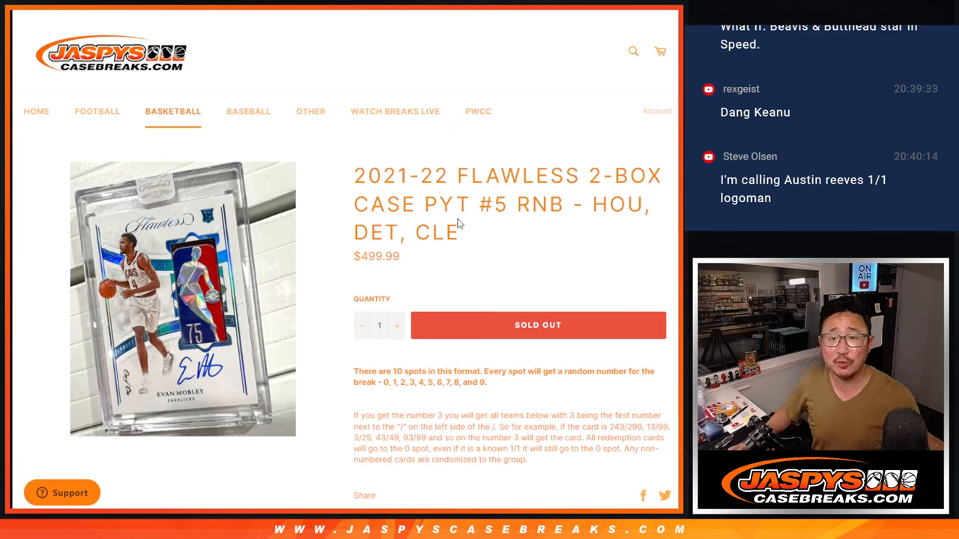
Step: Randomize the ten participant names, then reshuffle them repeatedly with Again!
double_click(543, 205)
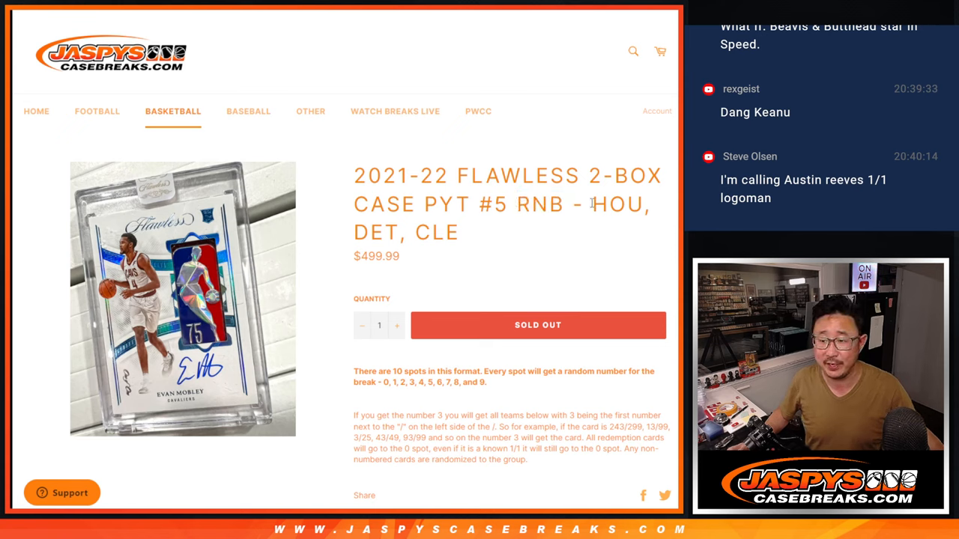
mouse_move(505, 255)
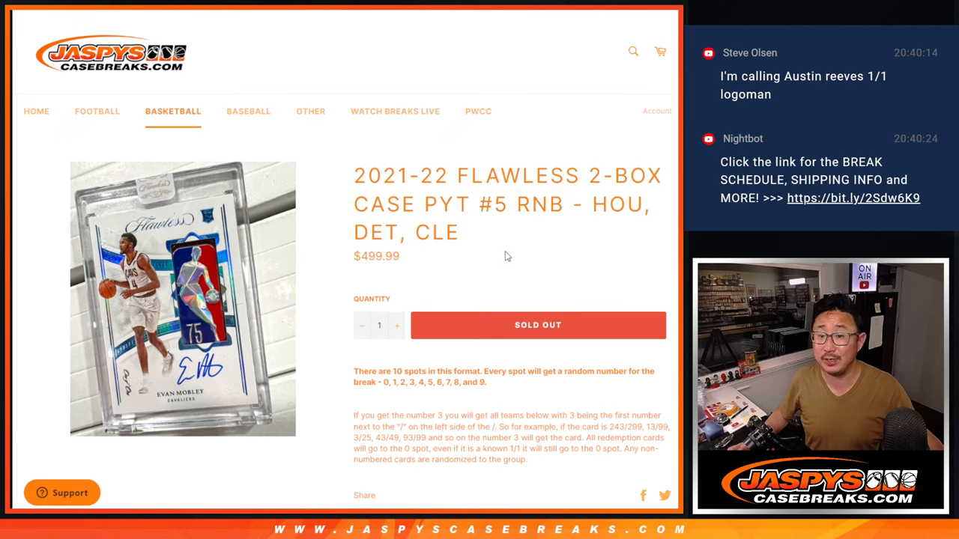
mouse_move(545, 231)
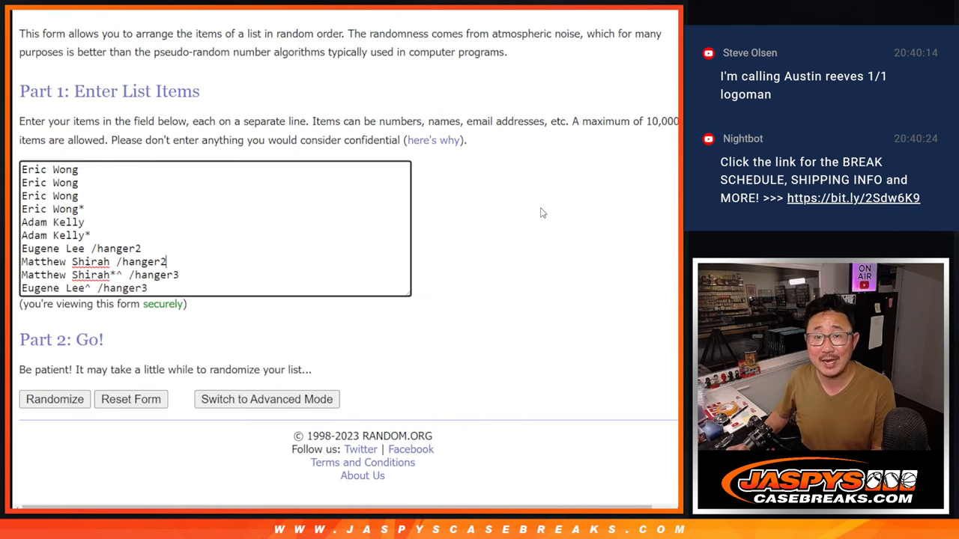
click(54, 398)
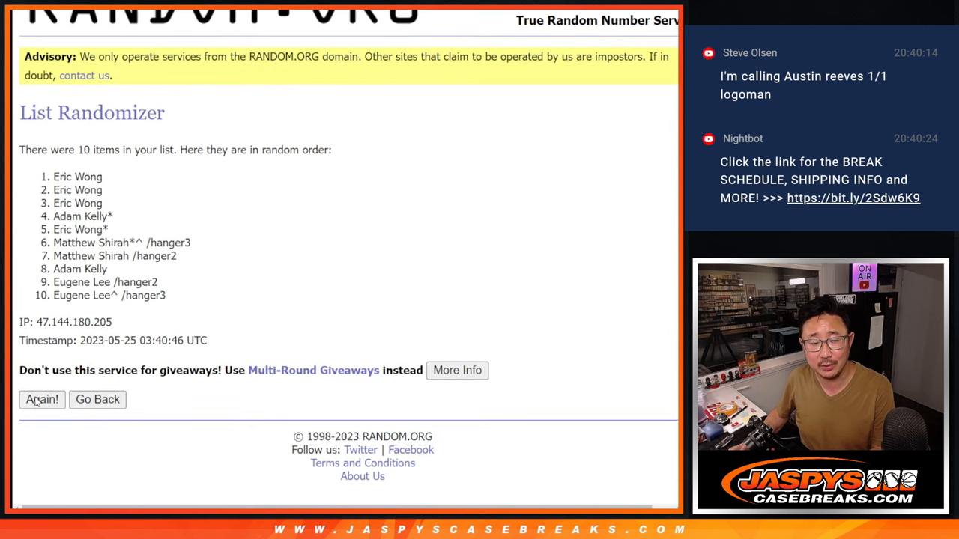
click(42, 399)
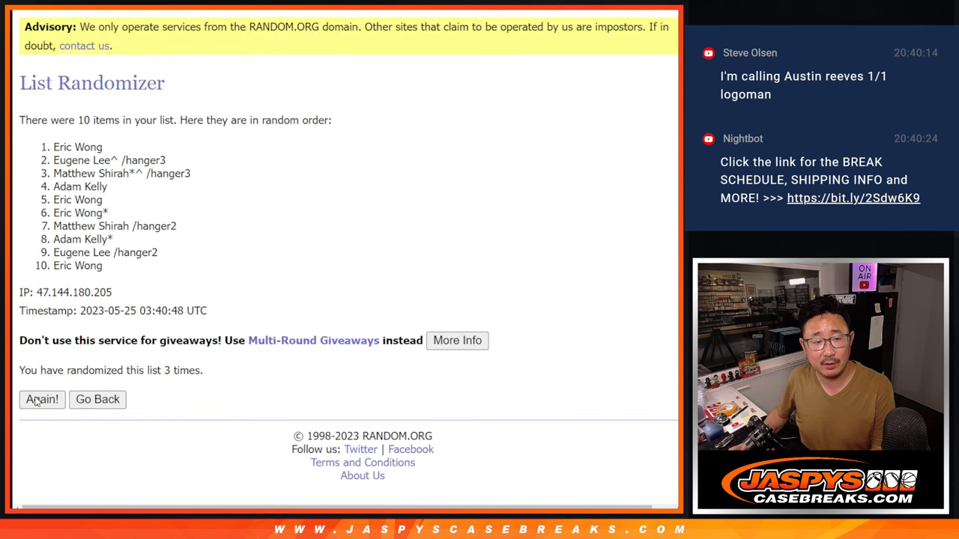
click(42, 399)
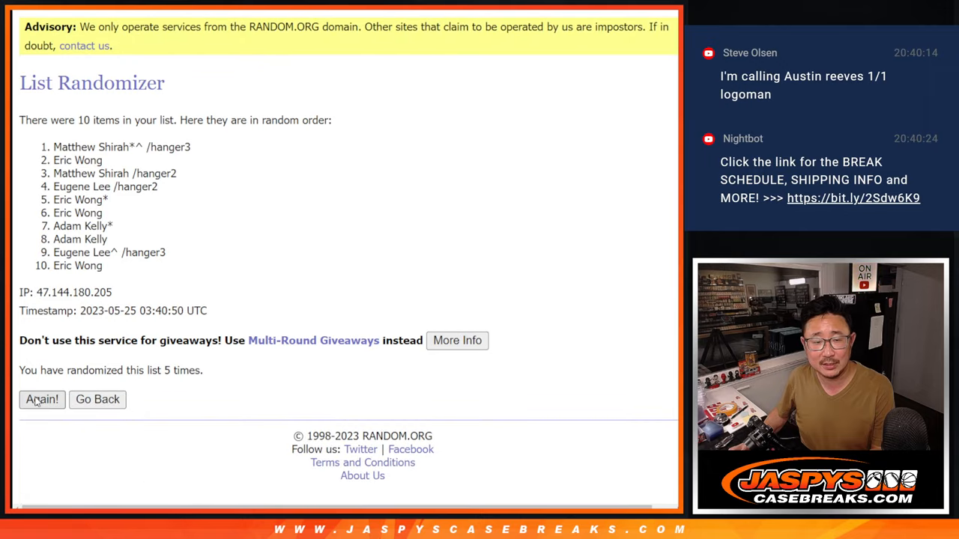
click(42, 399)
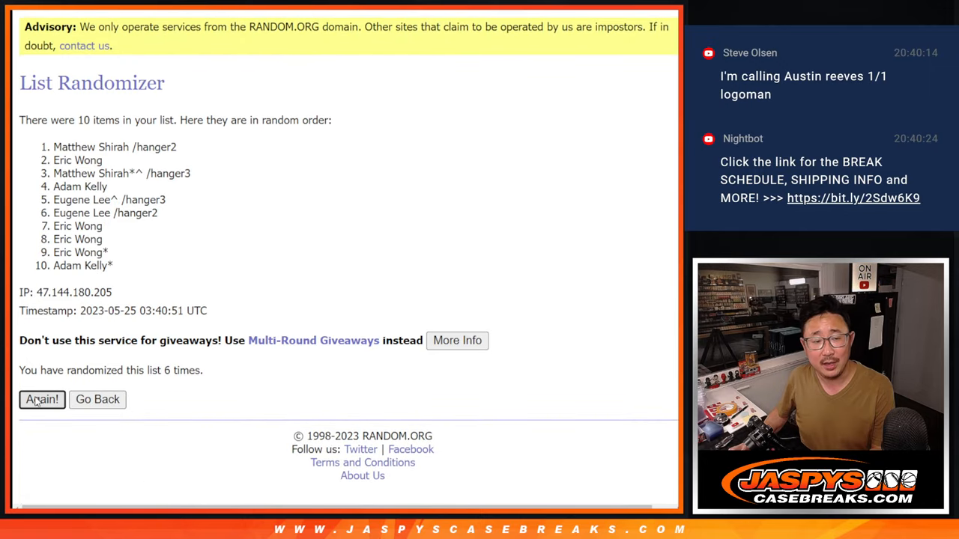
click(42, 400)
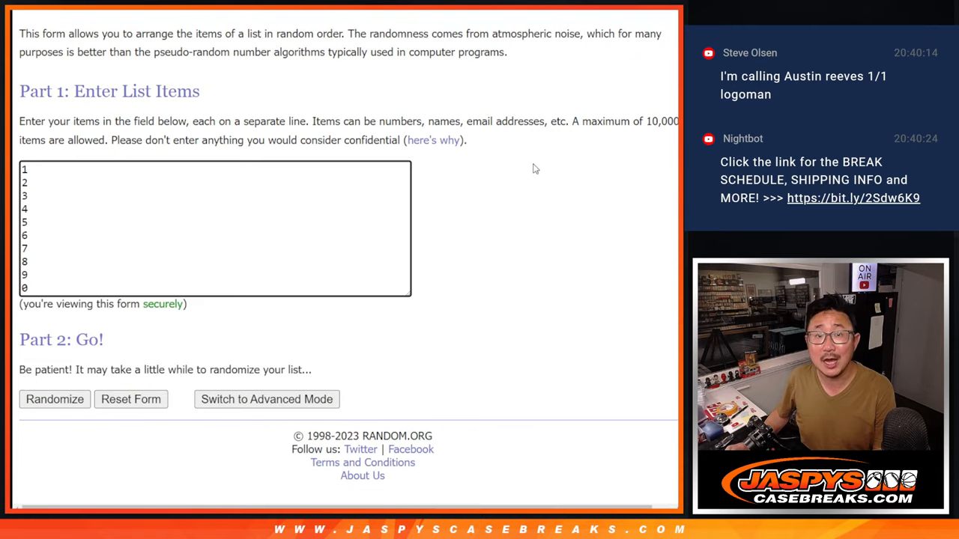
Step: Reshuffle the numbers 0–9 repeatedly and select the final order 2,1,0,7,8,6,5,4,9,3
click(55, 399)
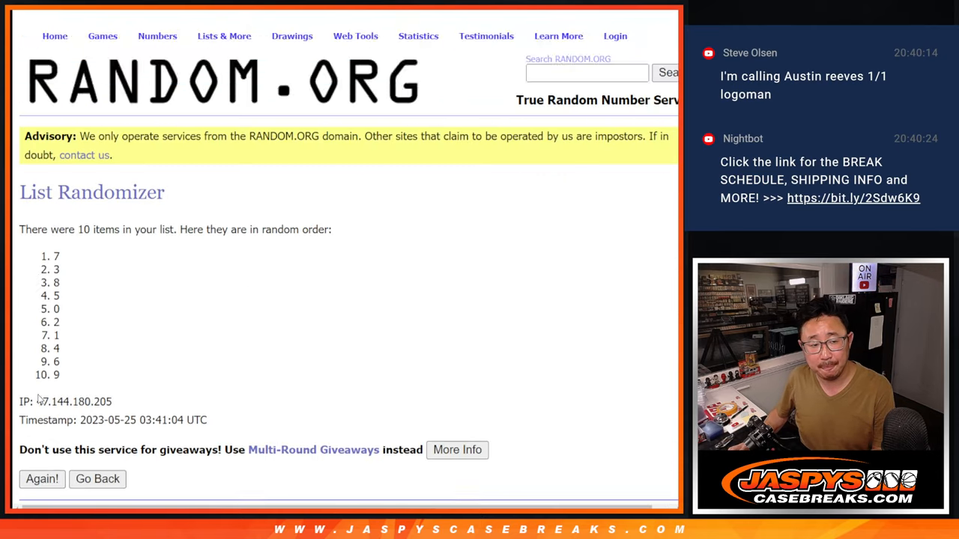
click(41, 479)
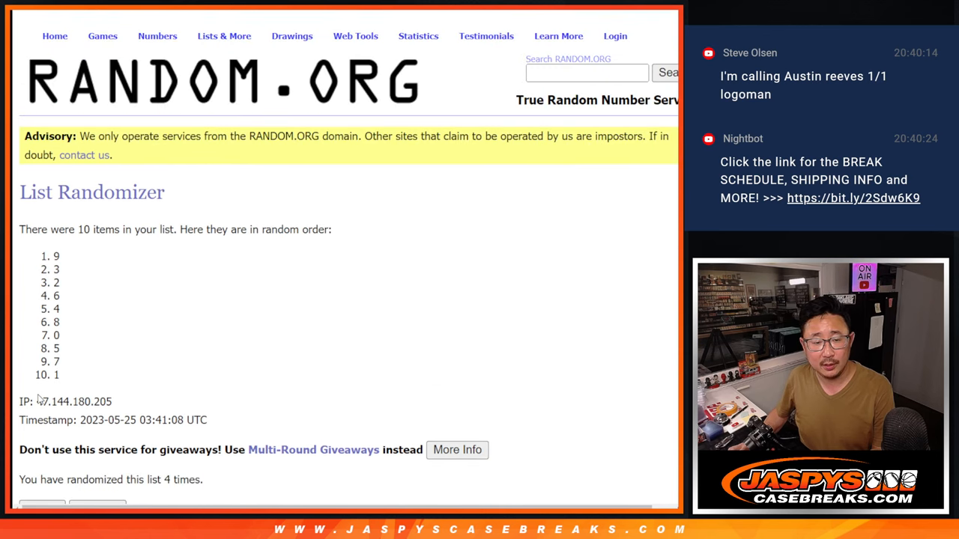
click(42, 400)
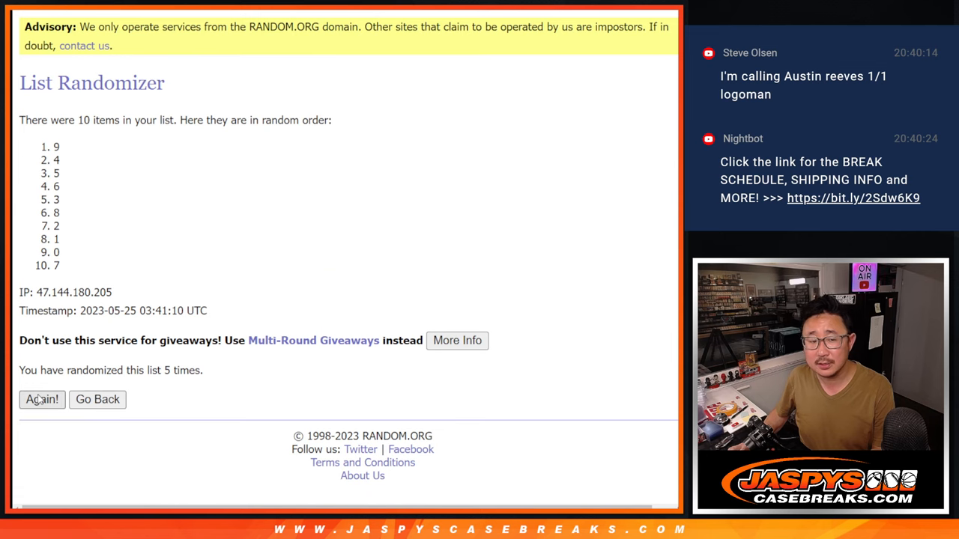
click(42, 400)
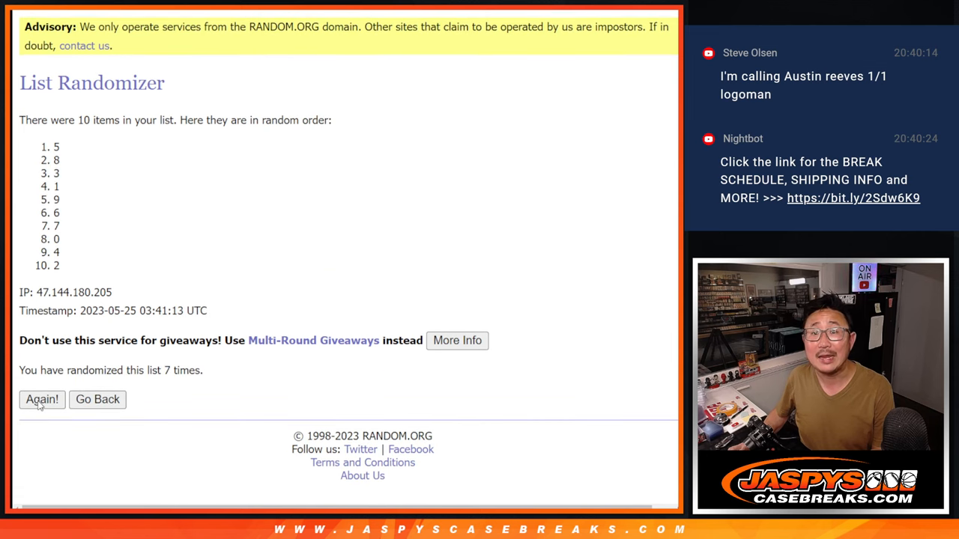
click(42, 400)
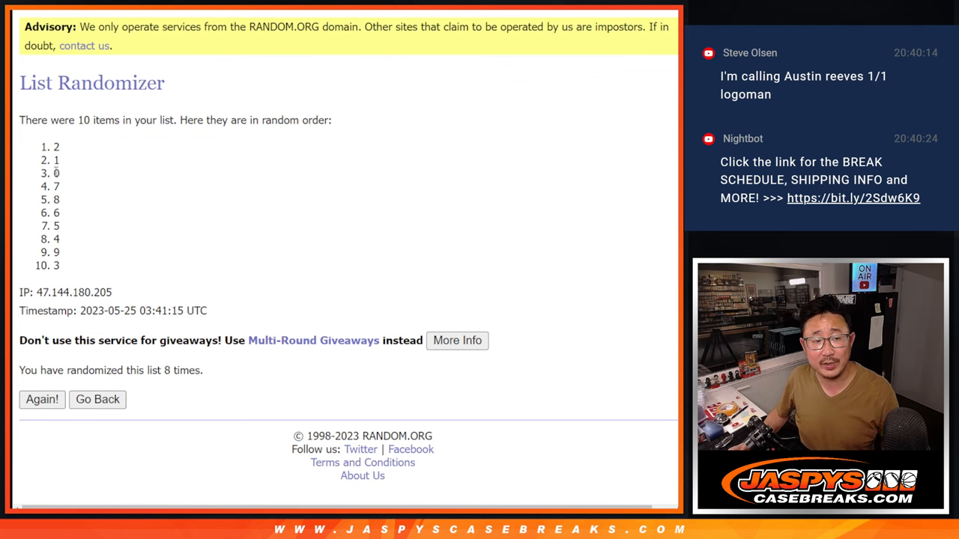
drag(56, 147, 56, 266)
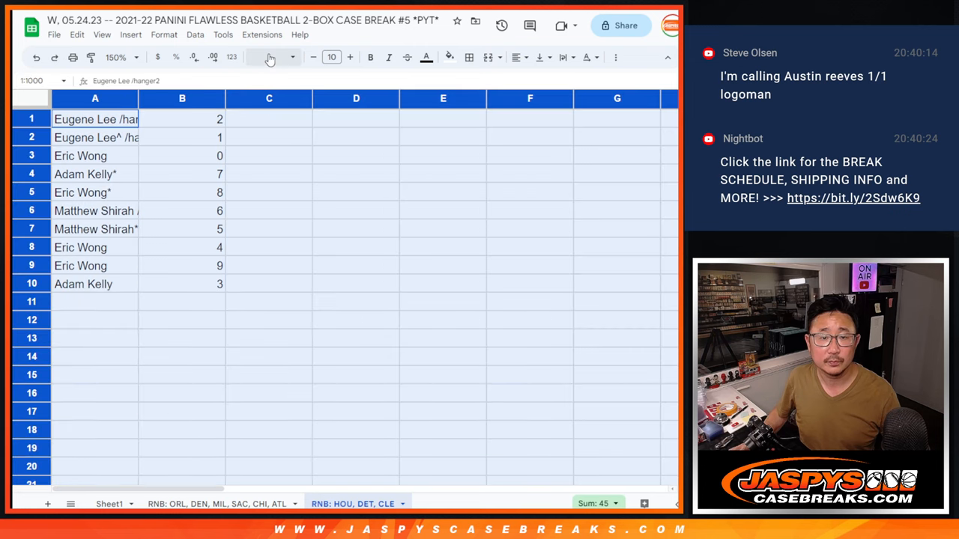
Step: Set the table to Martel size 14, sort rows by number 0–9, and center the names
click(331, 57)
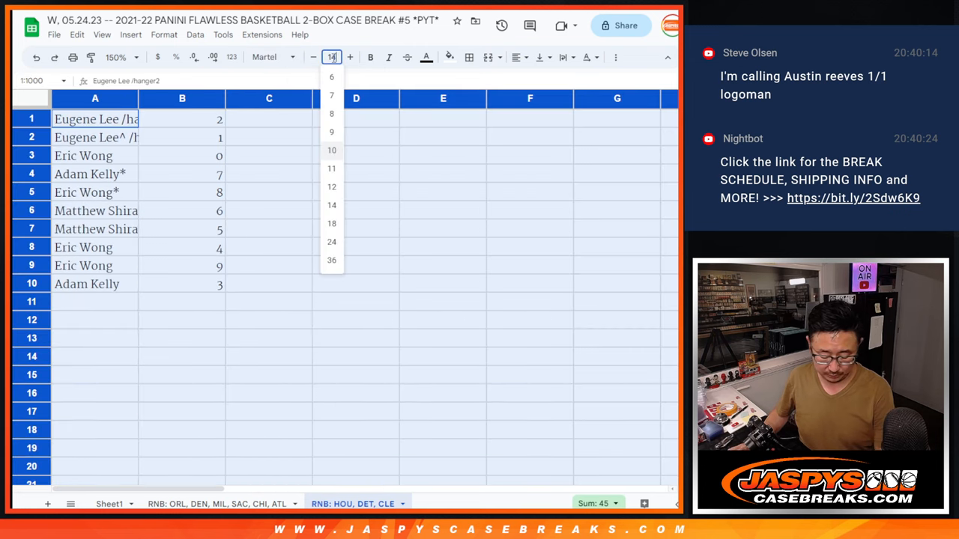
click(331, 204)
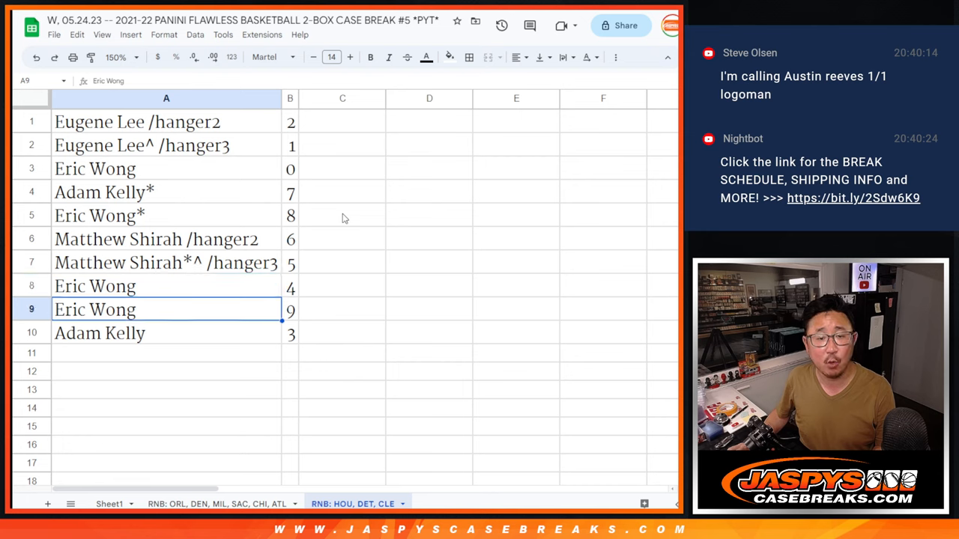
click(289, 98)
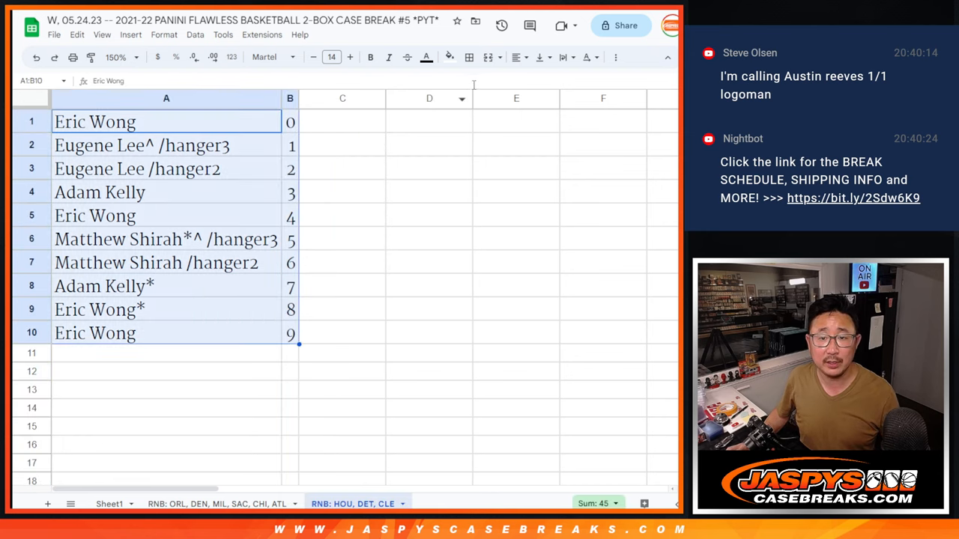
click(517, 57)
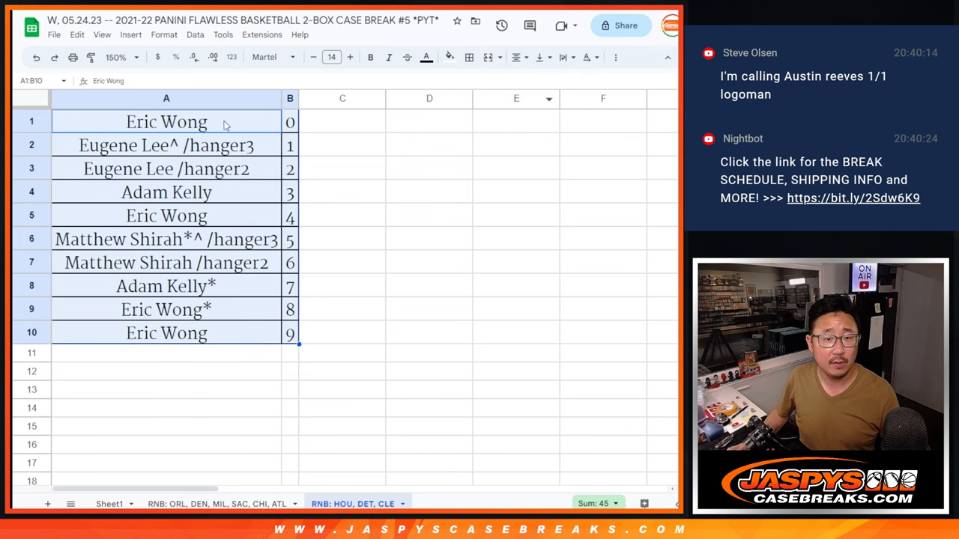
click(342, 122)
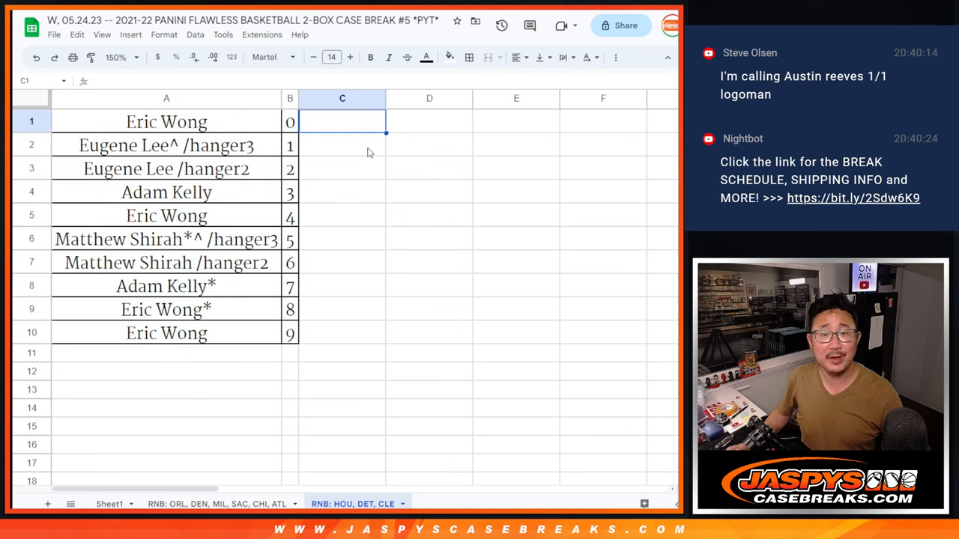